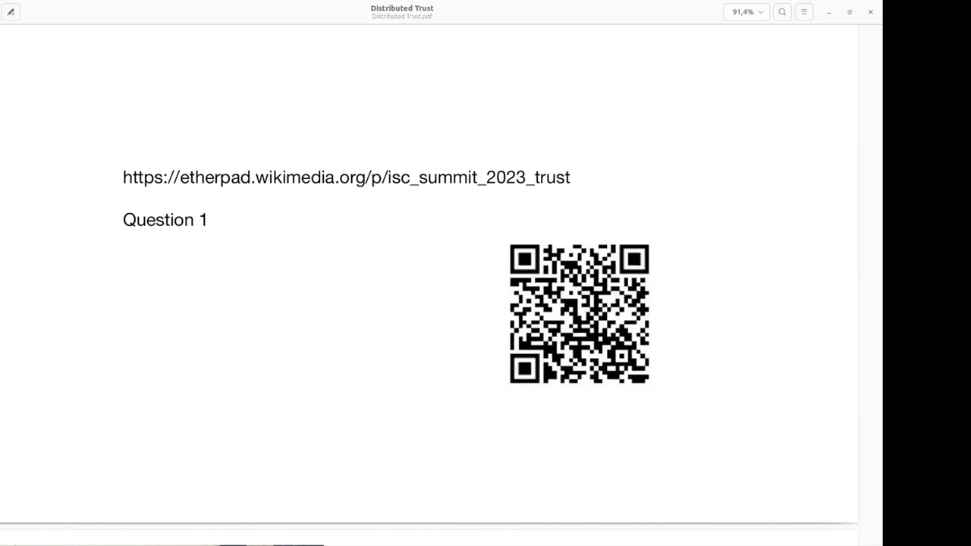
mouse_move(104, 436)
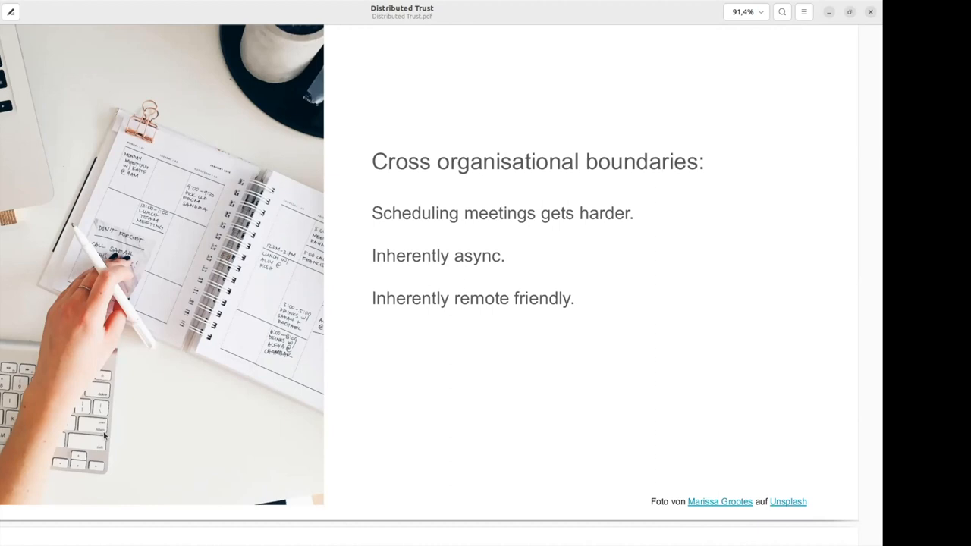
scroll("down", 3)
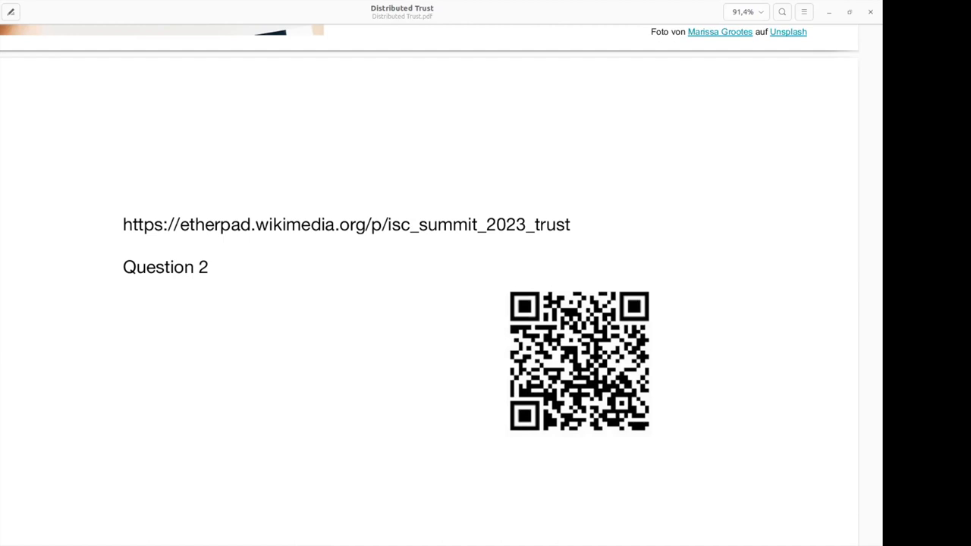
mouse_move(345, 419)
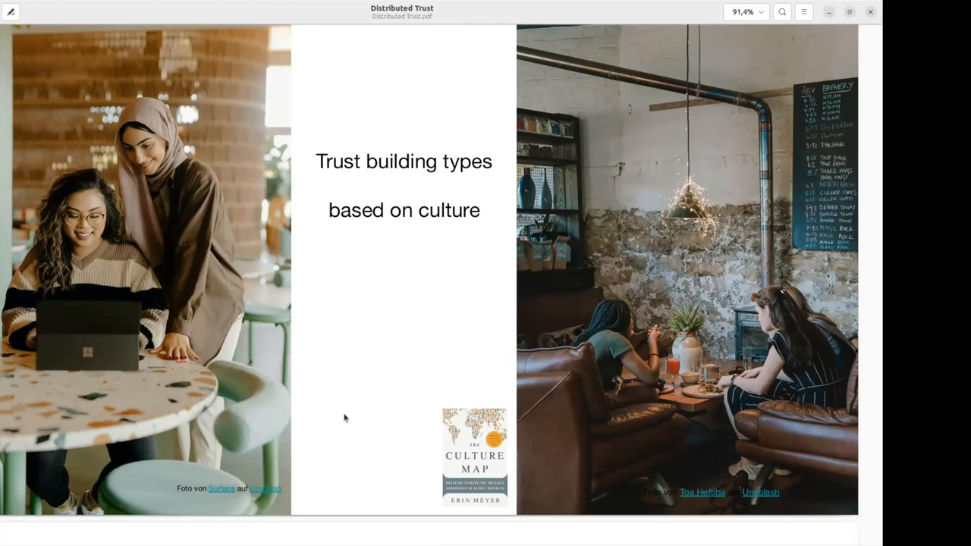
mouse_move(370, 403)
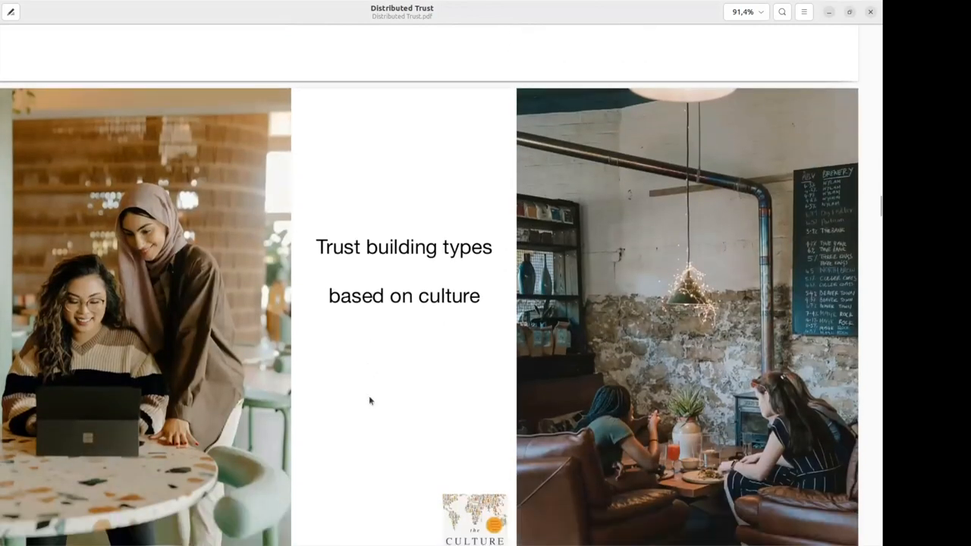
scroll("down", 3)
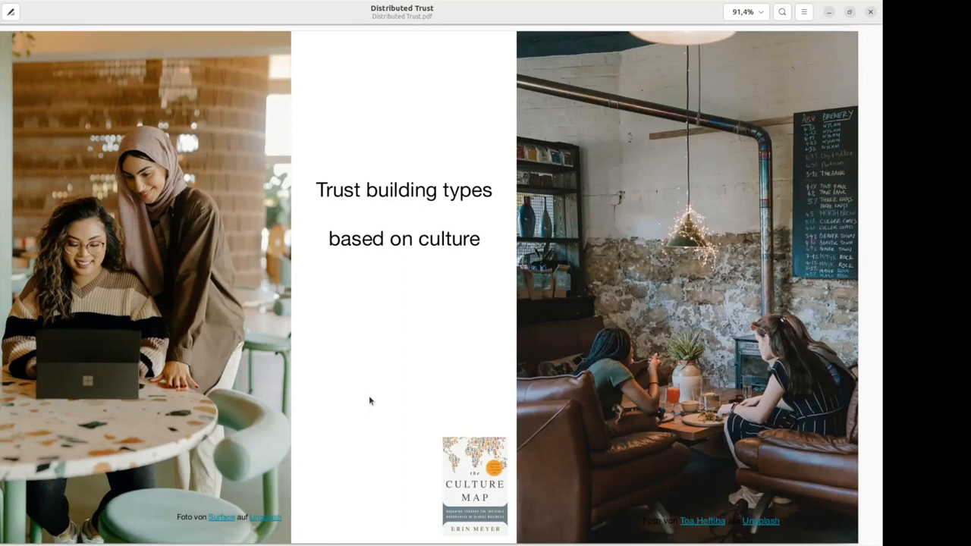
key("Right")
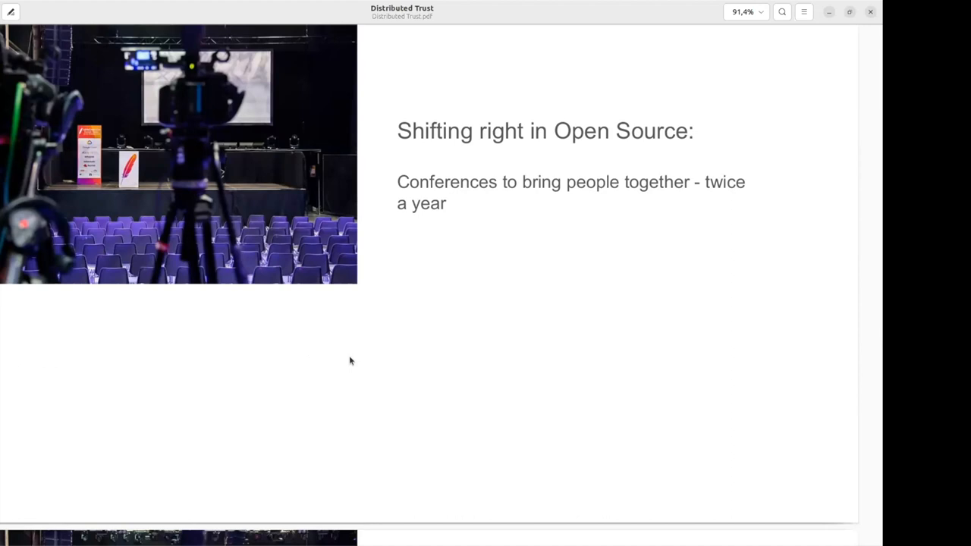
Advance to the full 'Shifting right in Open Source' slide listing all bullets and event photos.
scroll("down", 3)
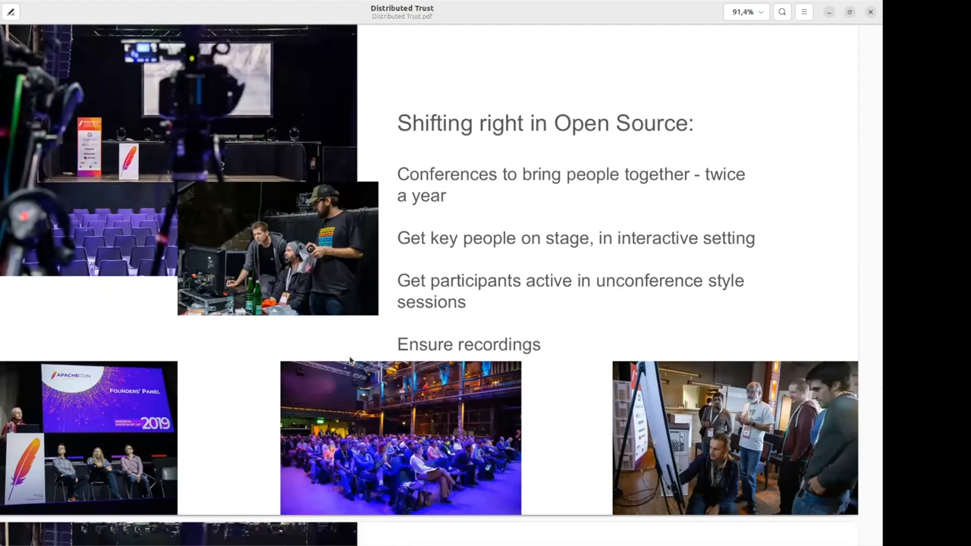
scroll("down", 3)
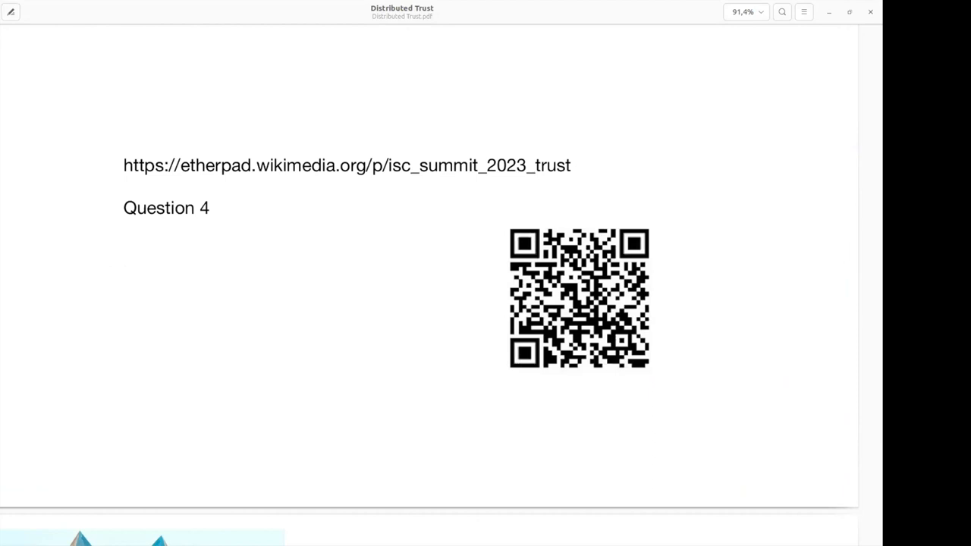
mouse_move(329, 382)
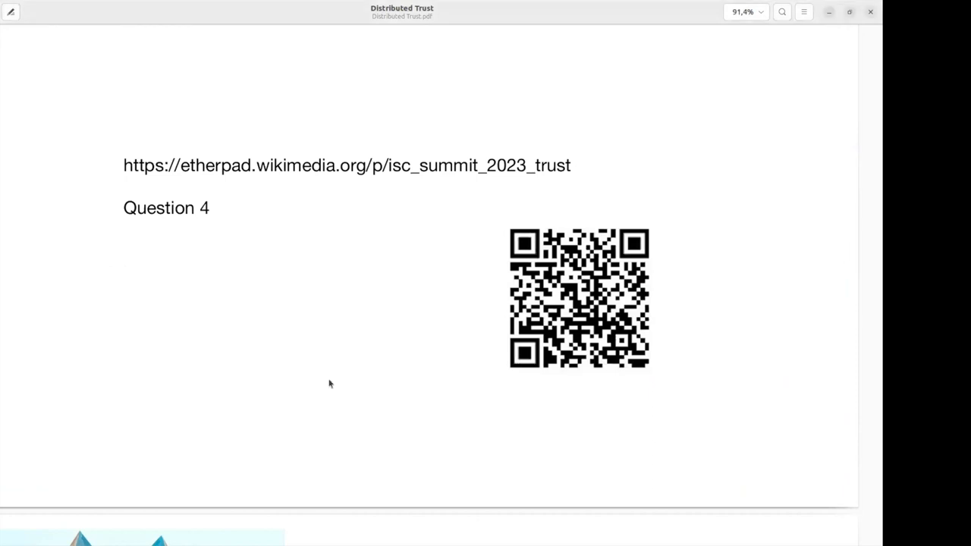
mouse_move(741, 240)
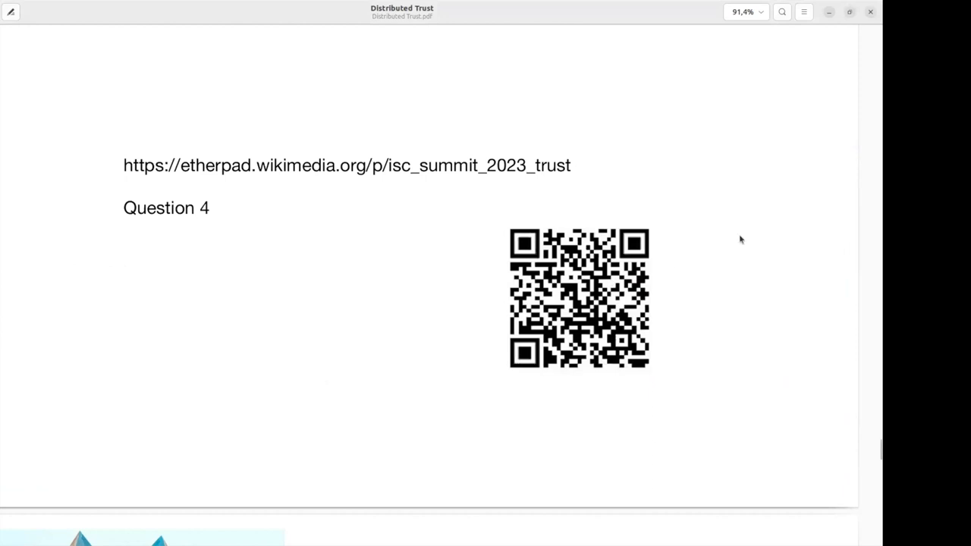